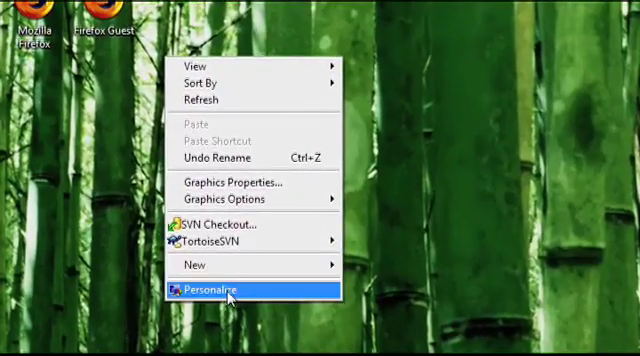
Step: Open Personalize from the desktop's right-click menu
left_click(206, 289)
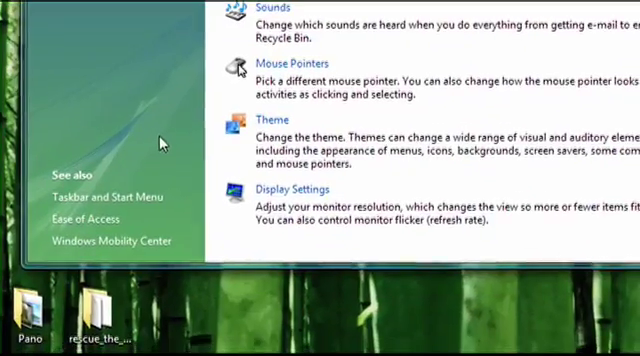
Step: Open Display Settings and inspect the monitor dropdown showing 1024 by 768, 32-bit
left_click(299, 187)
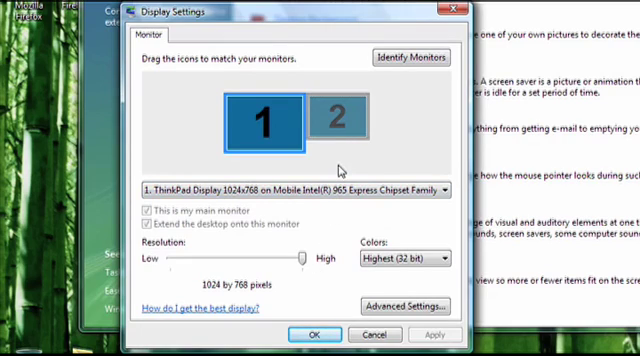
mouse_move(340, 168)
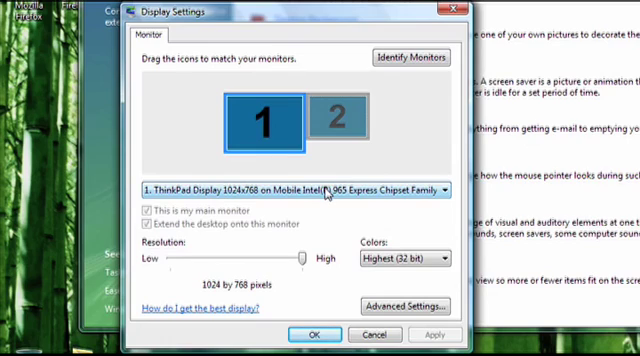
left_click(298, 185)
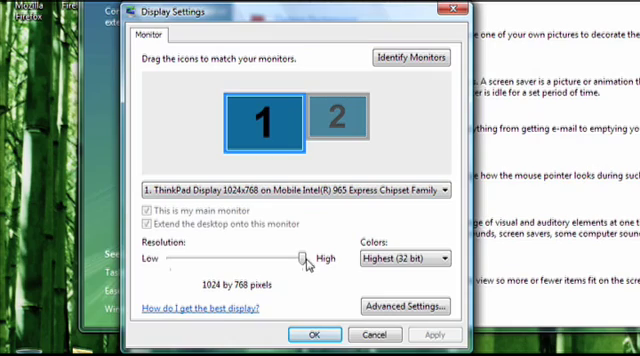
Step: Move the resolution slider to 800 by 600 and back to 1024 by 768, twice
left_click_drag(300, 257, 175, 257)
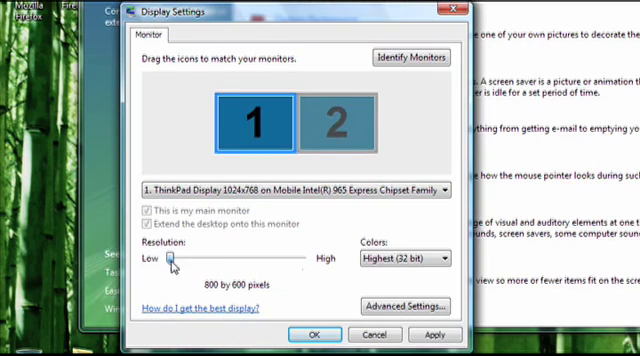
left_click_drag(175, 258, 298, 258)
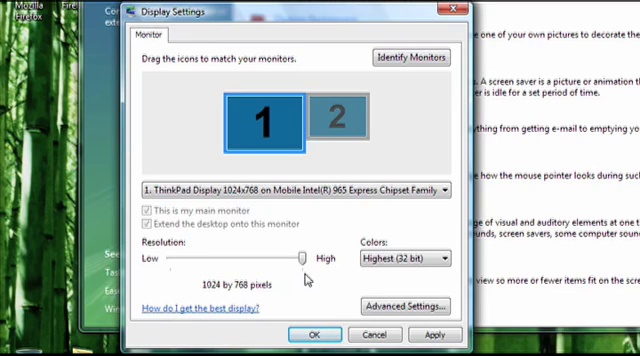
left_click_drag(298, 256, 175, 256)
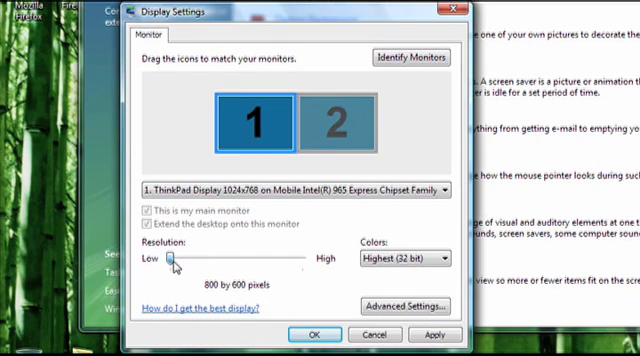
left_click_drag(174, 258, 300, 258)
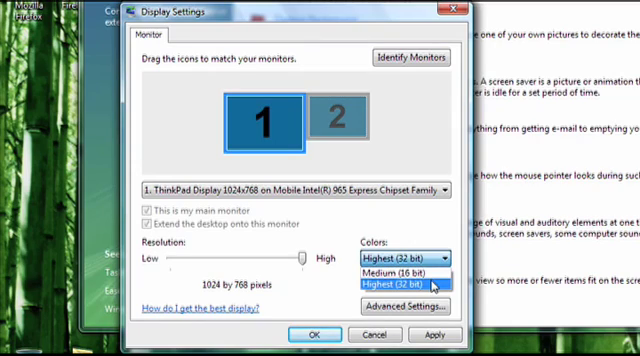
left_click(405, 284)
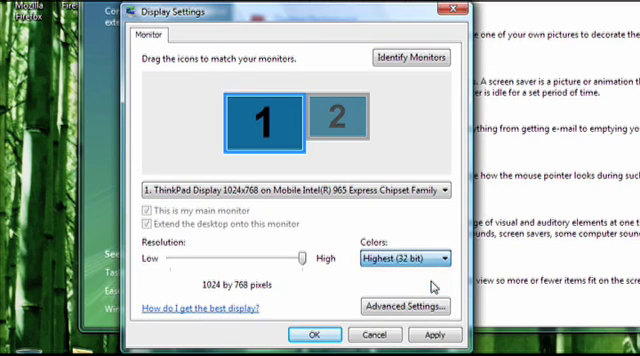